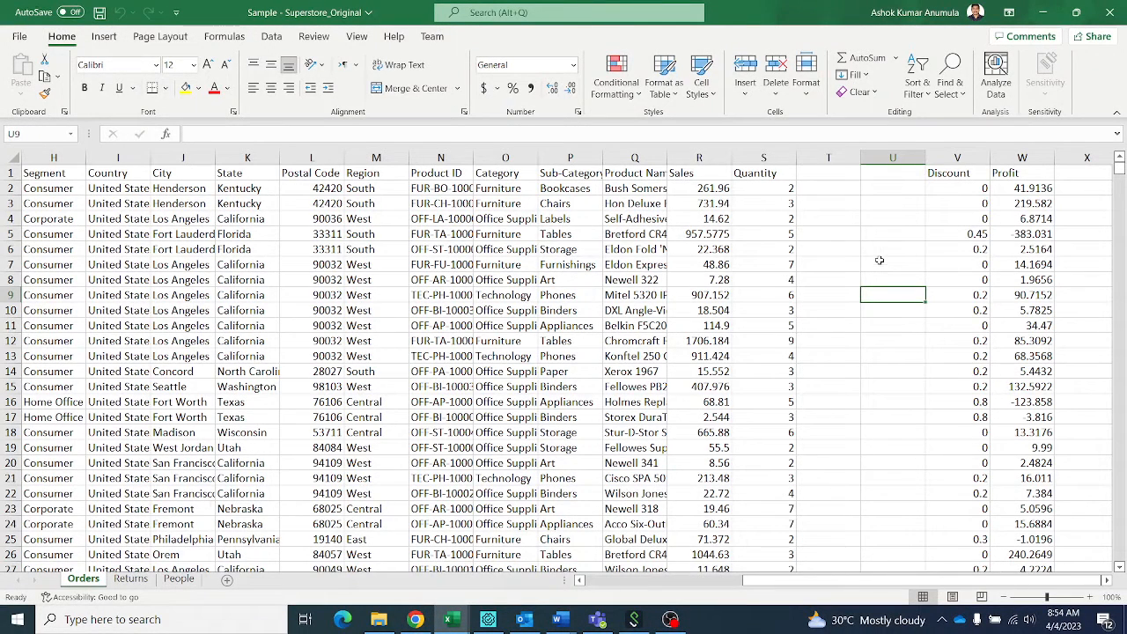
pyautogui.moveTo(854, 236)
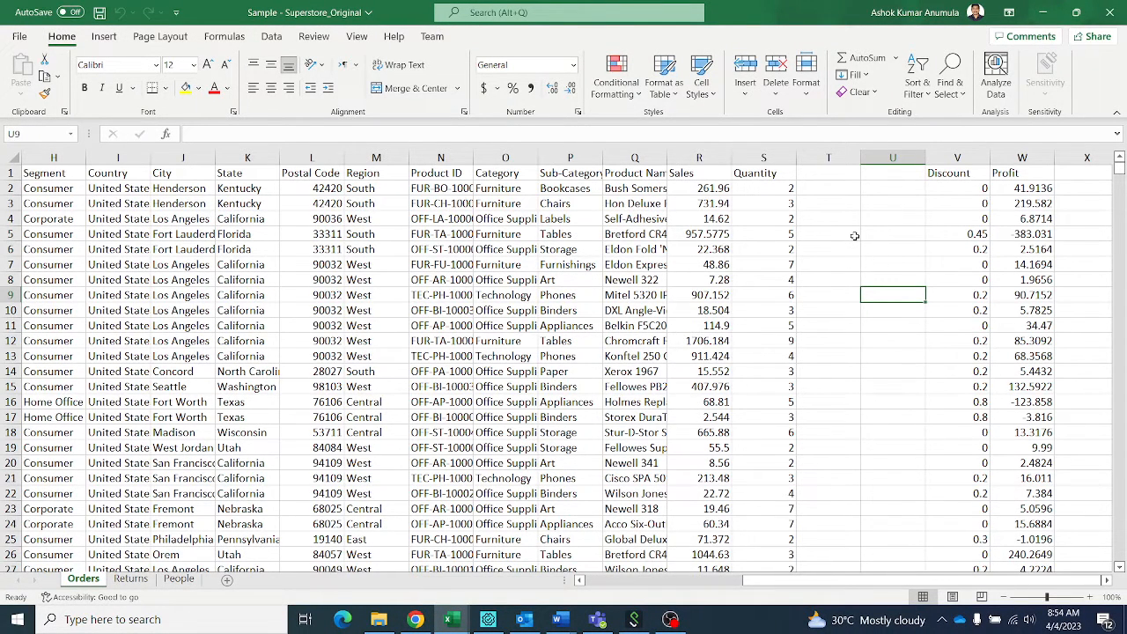
pyautogui.moveTo(823, 192)
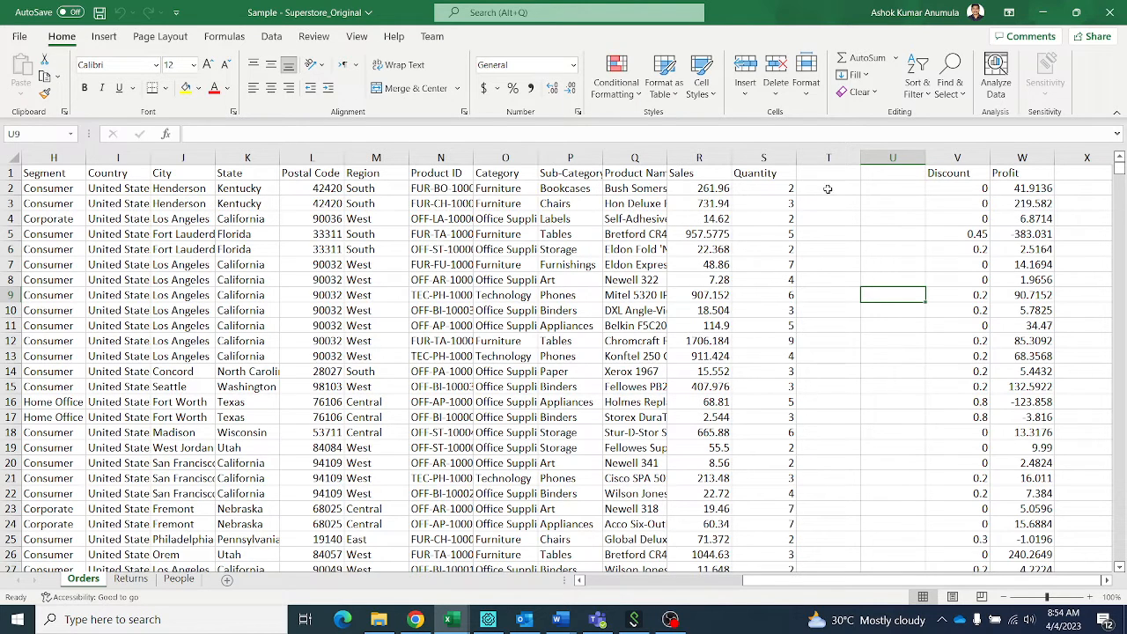
pyautogui.moveTo(839, 250)
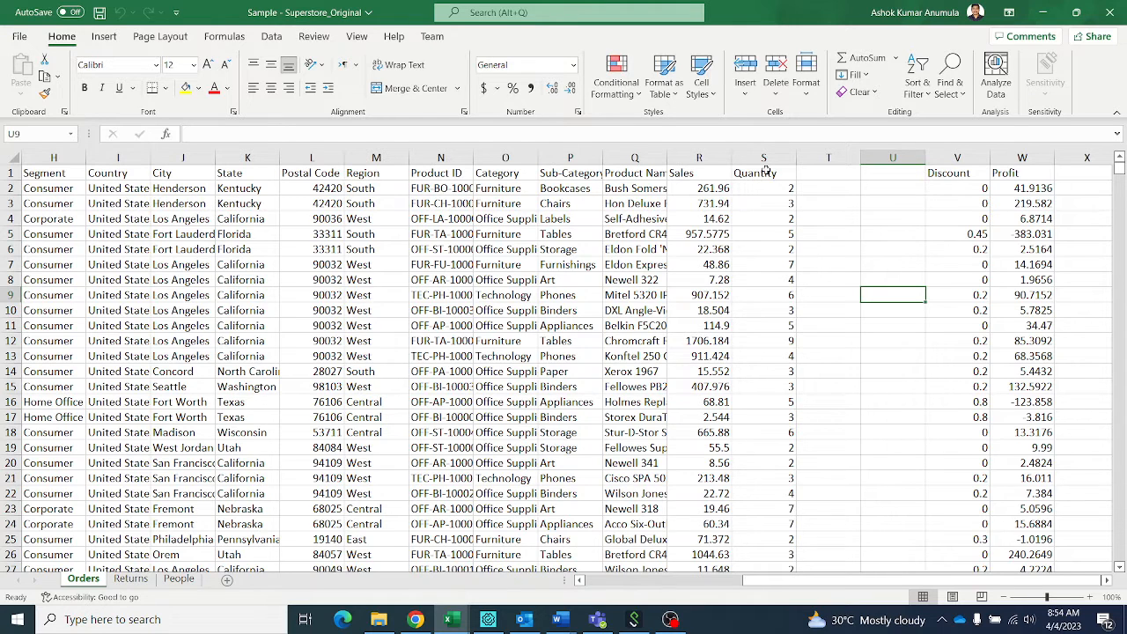
# - Start a formula in T2 referencing the quantity in S2, to add 10 and give 12
pyautogui.click(828, 187)
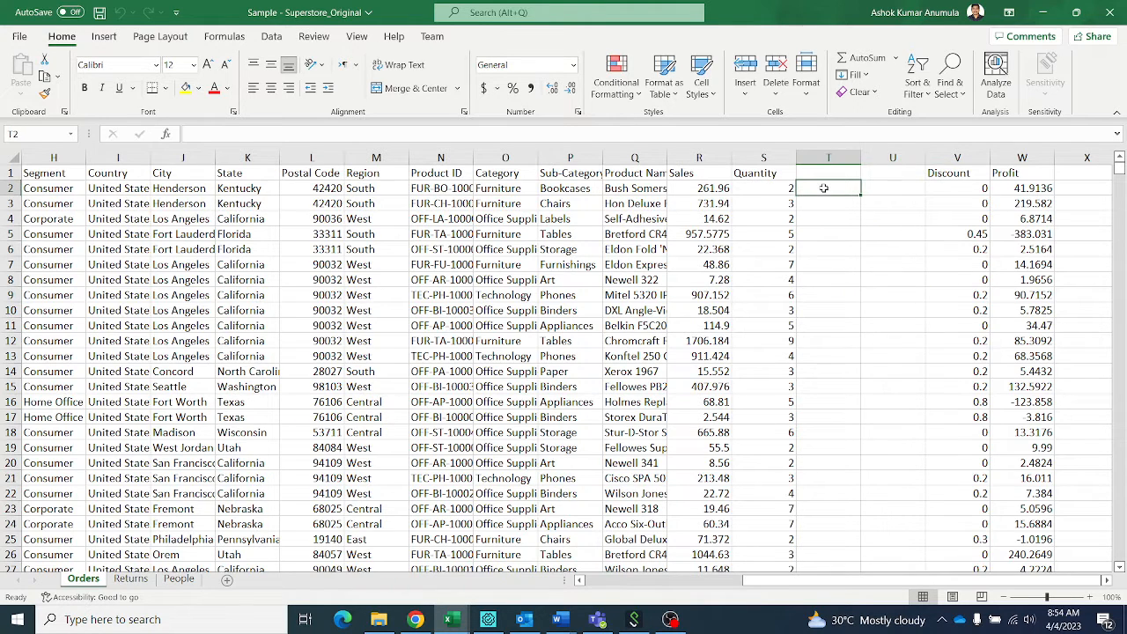
pyautogui.write('=')
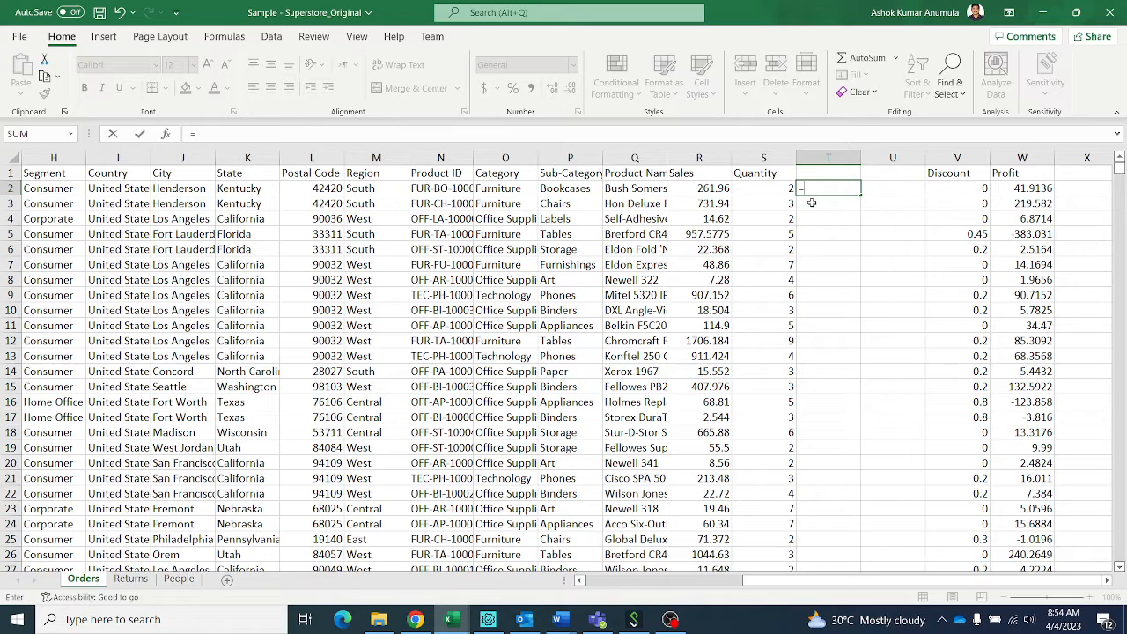
pyautogui.click(765, 186)
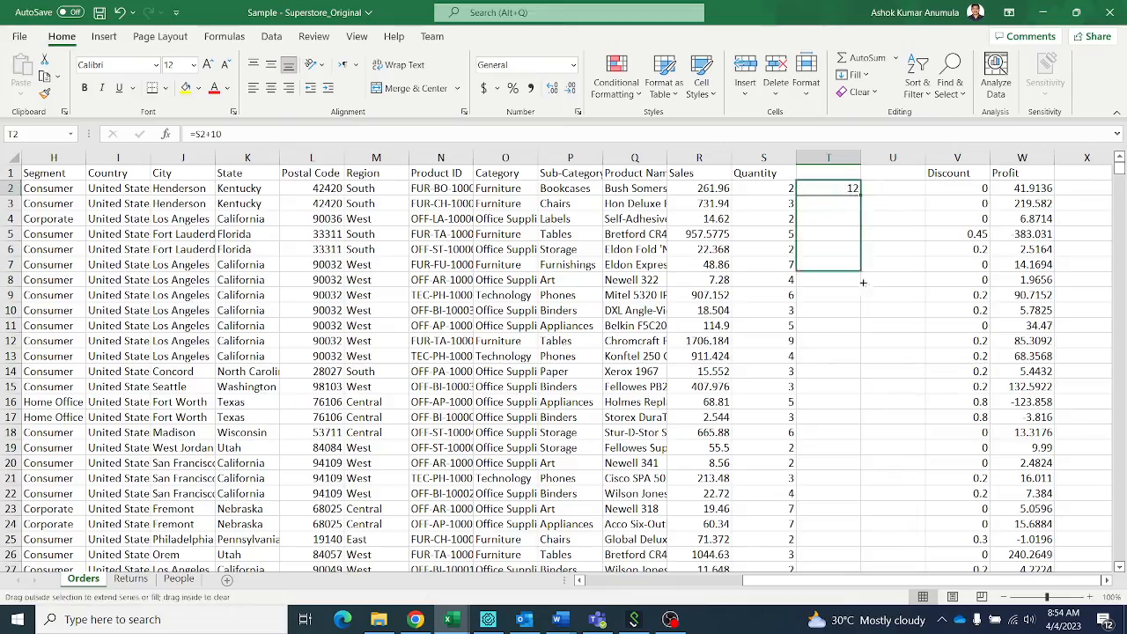
# - Fill the quantity-plus-10 formula down column T to the last data row, then select U2
pyautogui.scroll(-3)
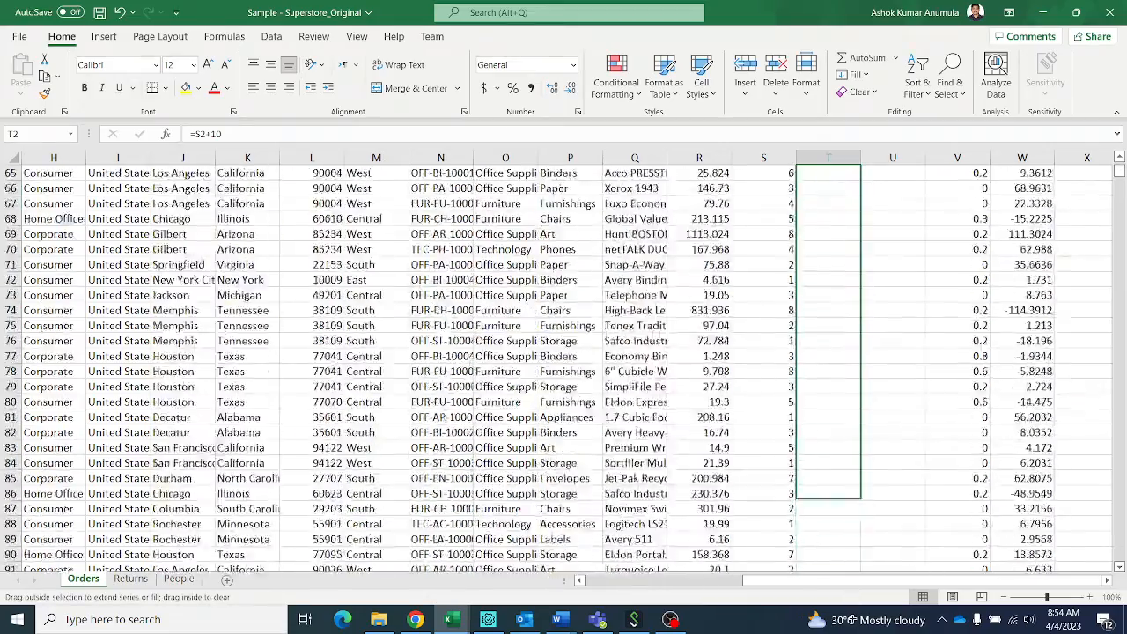
pyautogui.scroll(-3)
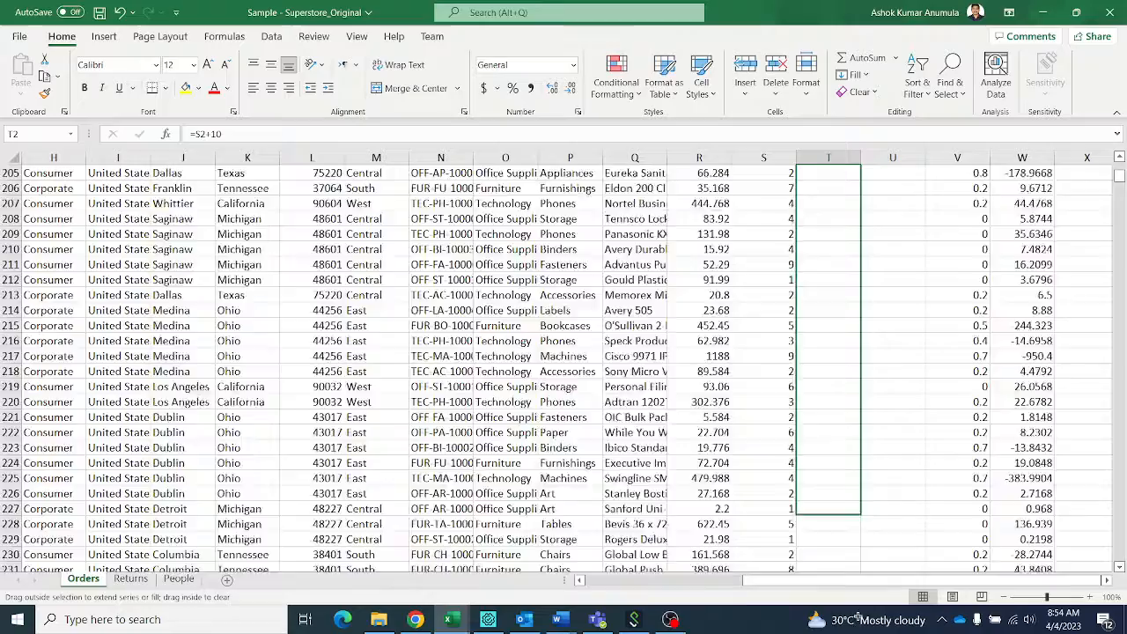
pyautogui.scroll(-3)
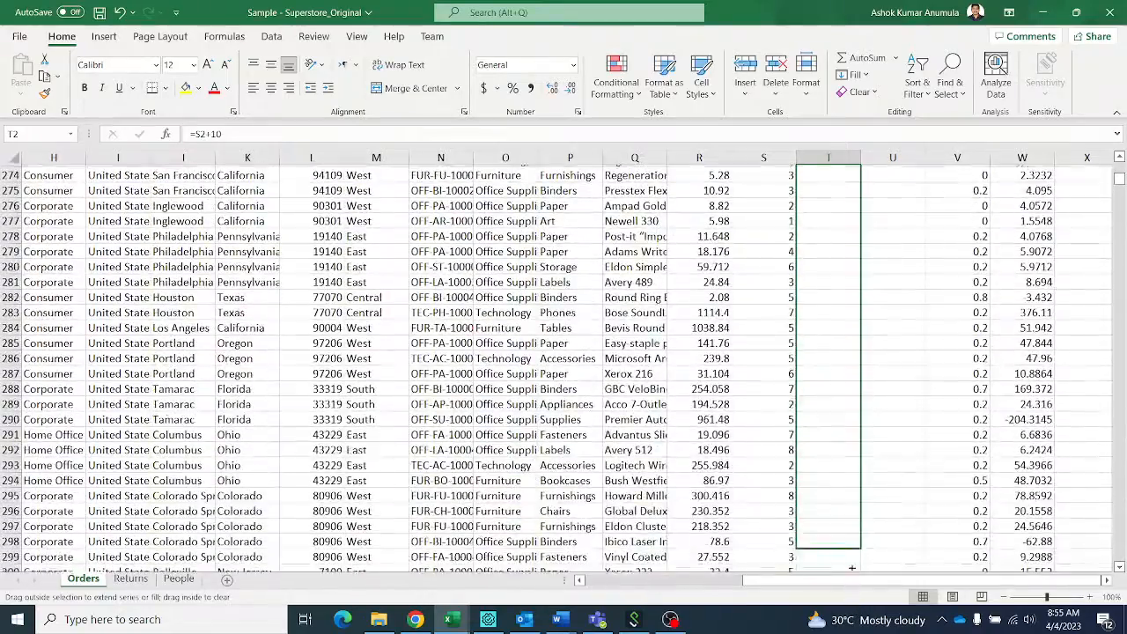
pyautogui.scroll(-3)
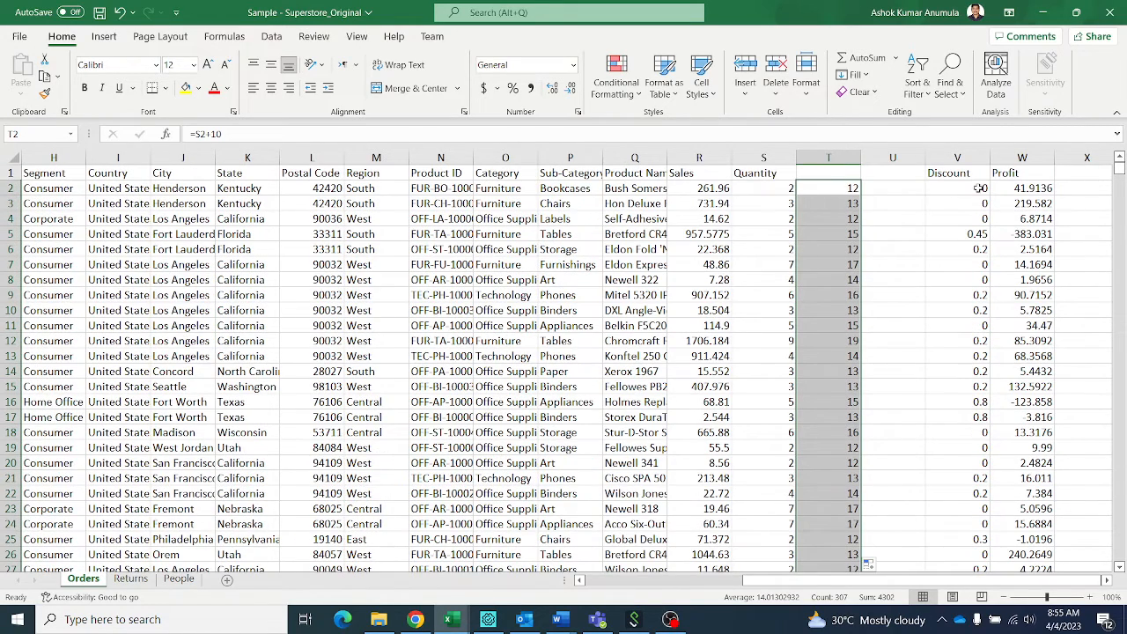
pyautogui.click(891, 187)
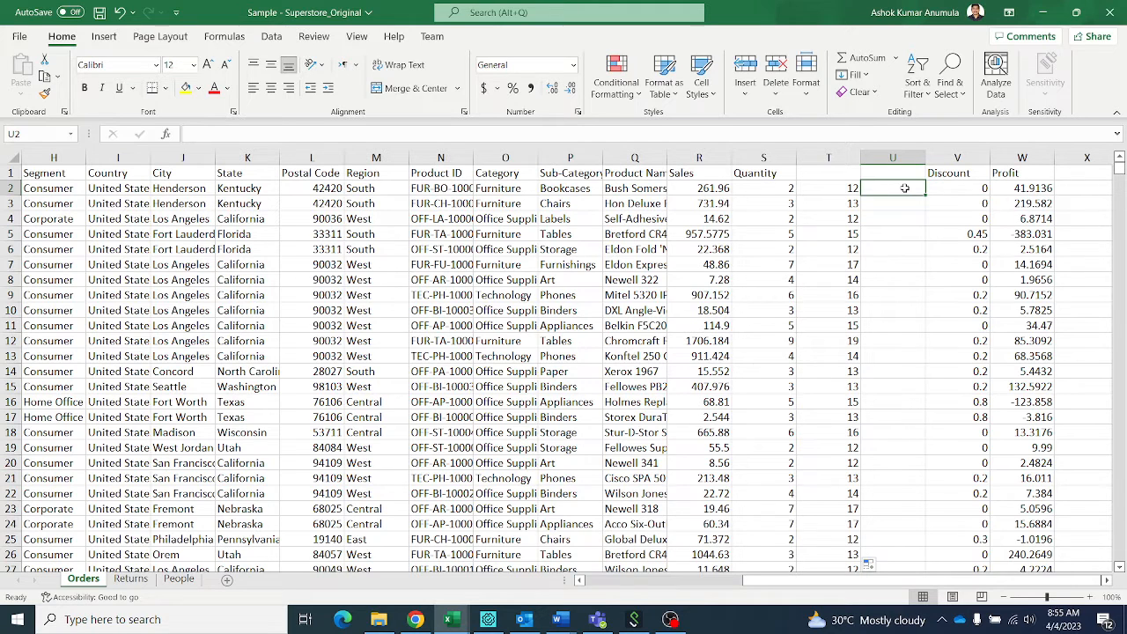
# - Begin the quantity-plus-10 formula in U2 for the second column
pyautogui.write('=S7+10')
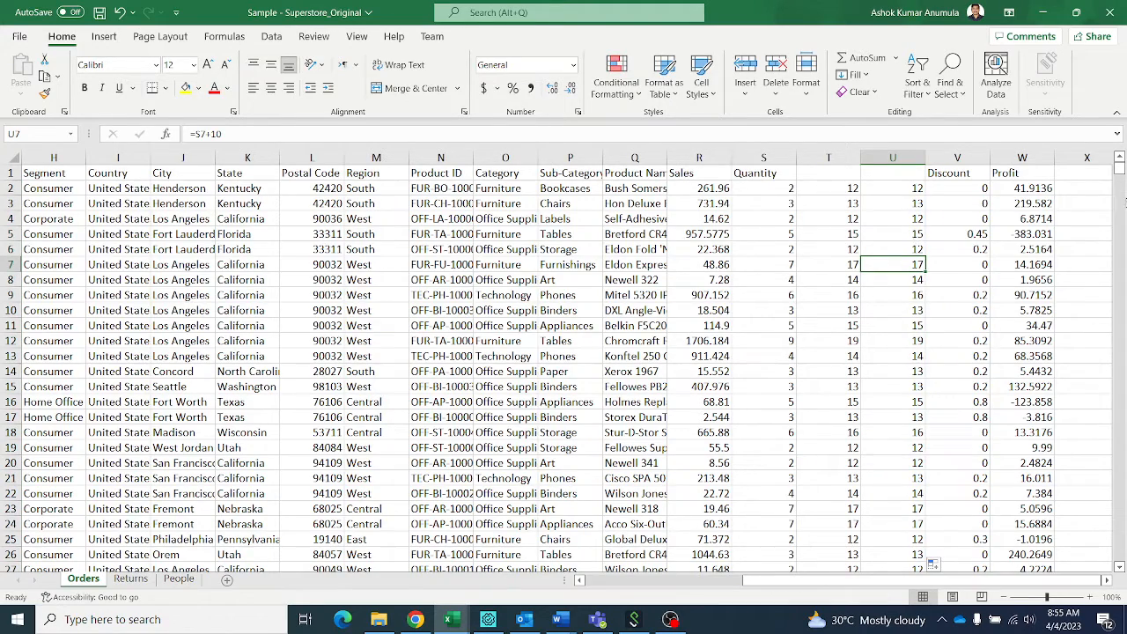
pyautogui.scroll(-3)
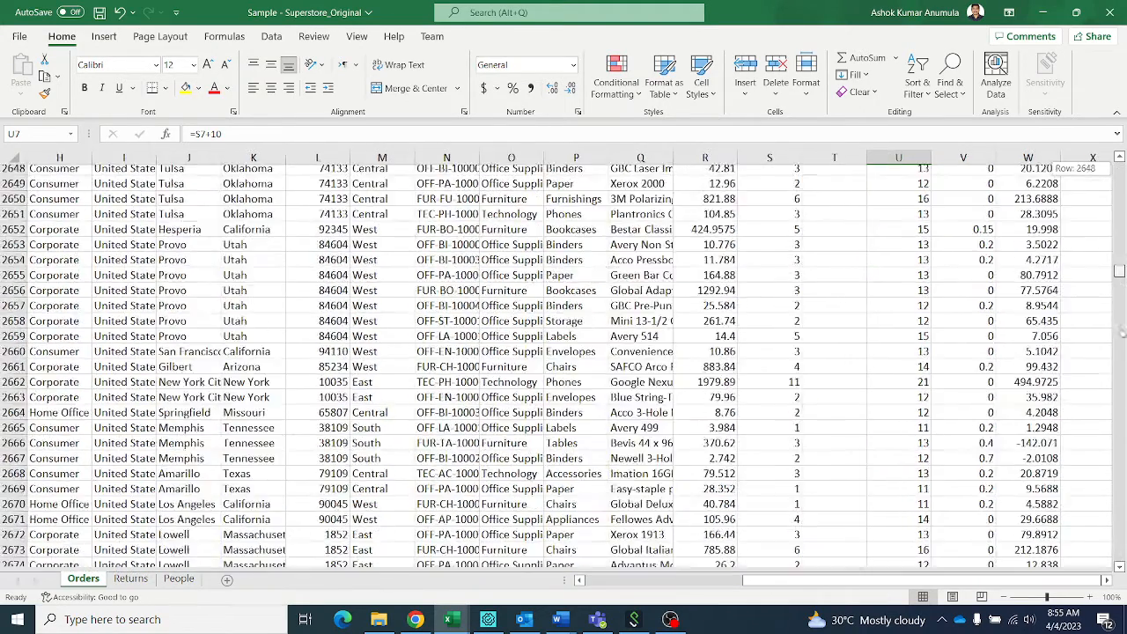
pyautogui.scroll(-3)
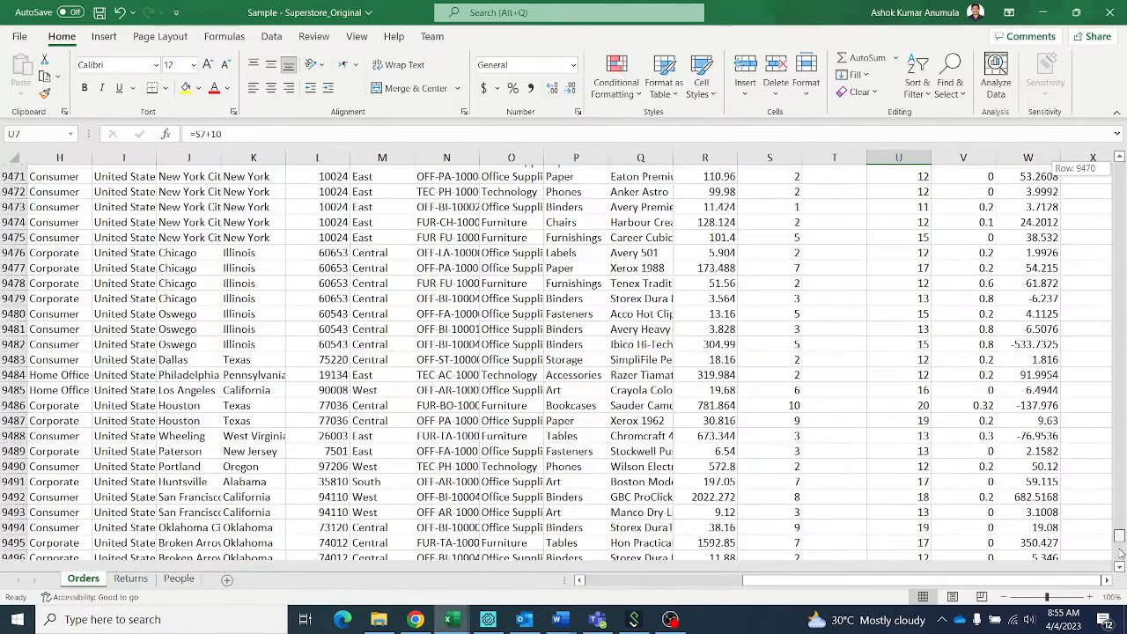